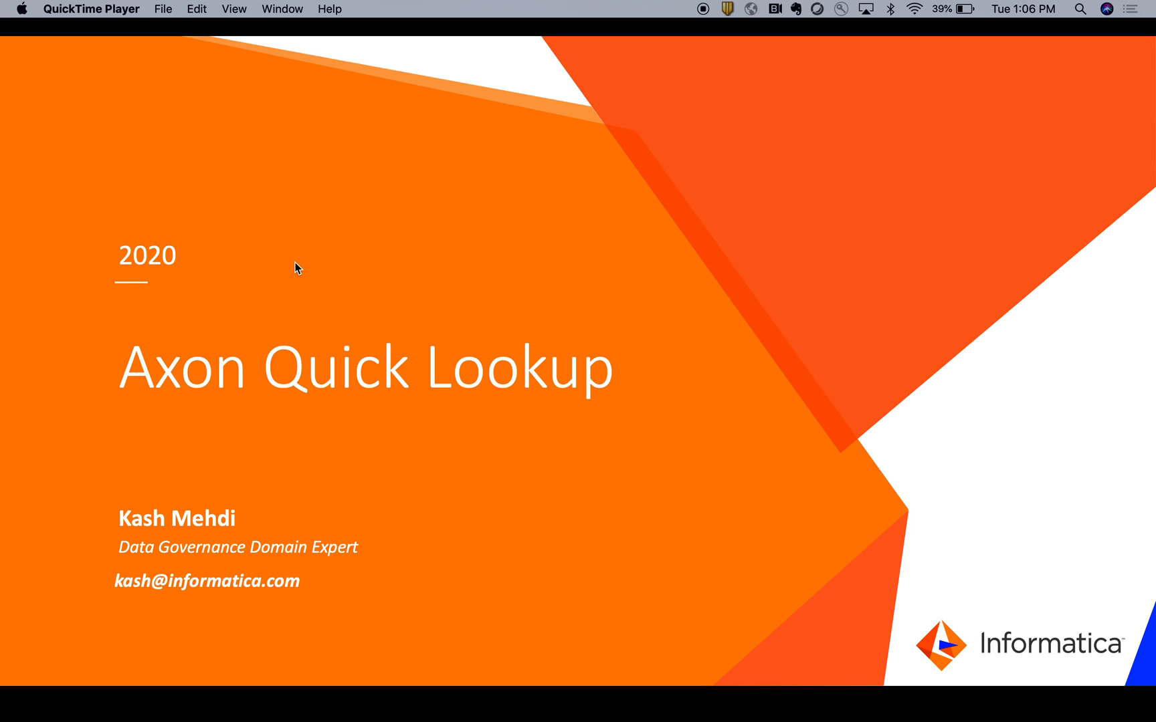
mouse_move(452, 206)
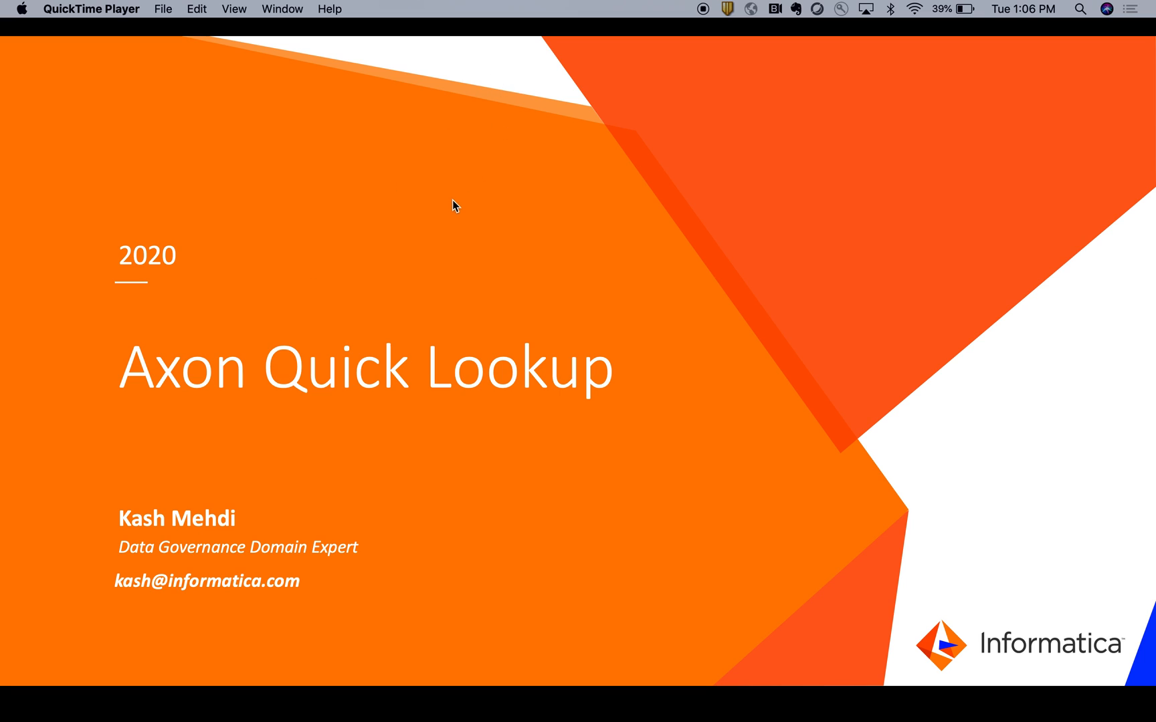
mouse_move(448, 214)
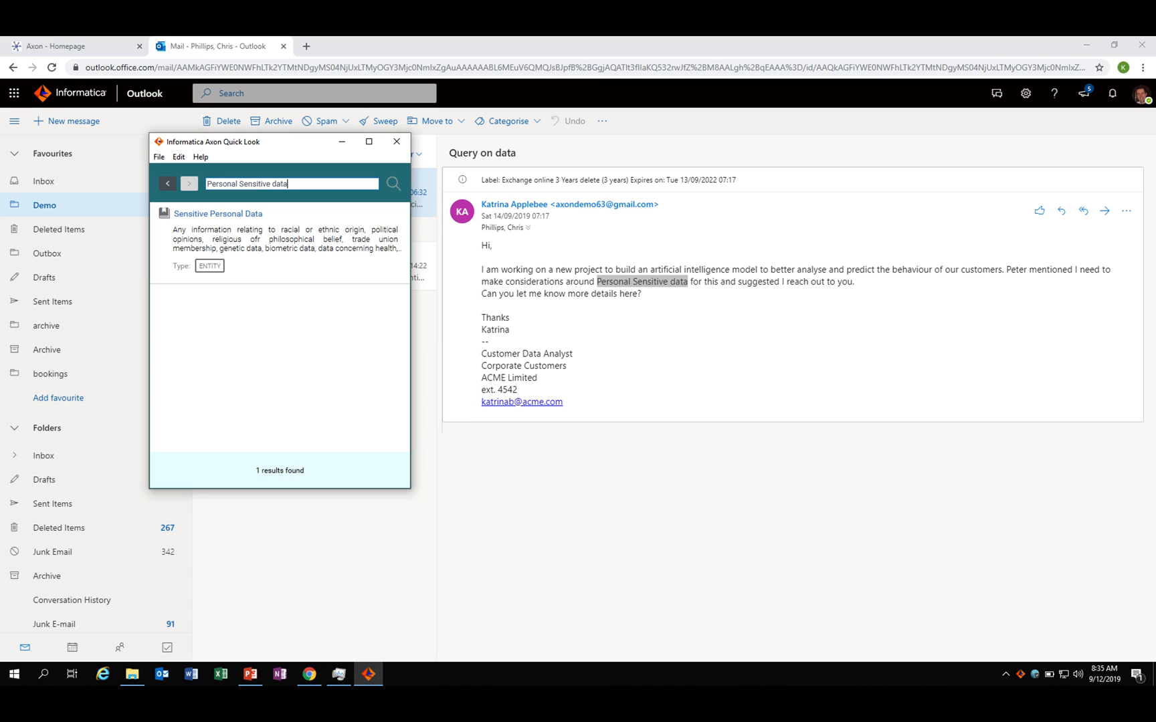
Review the Sensitive Personal Data definition and details, then open its full record (GLOS-411) in Axon.
left_click(218, 214)
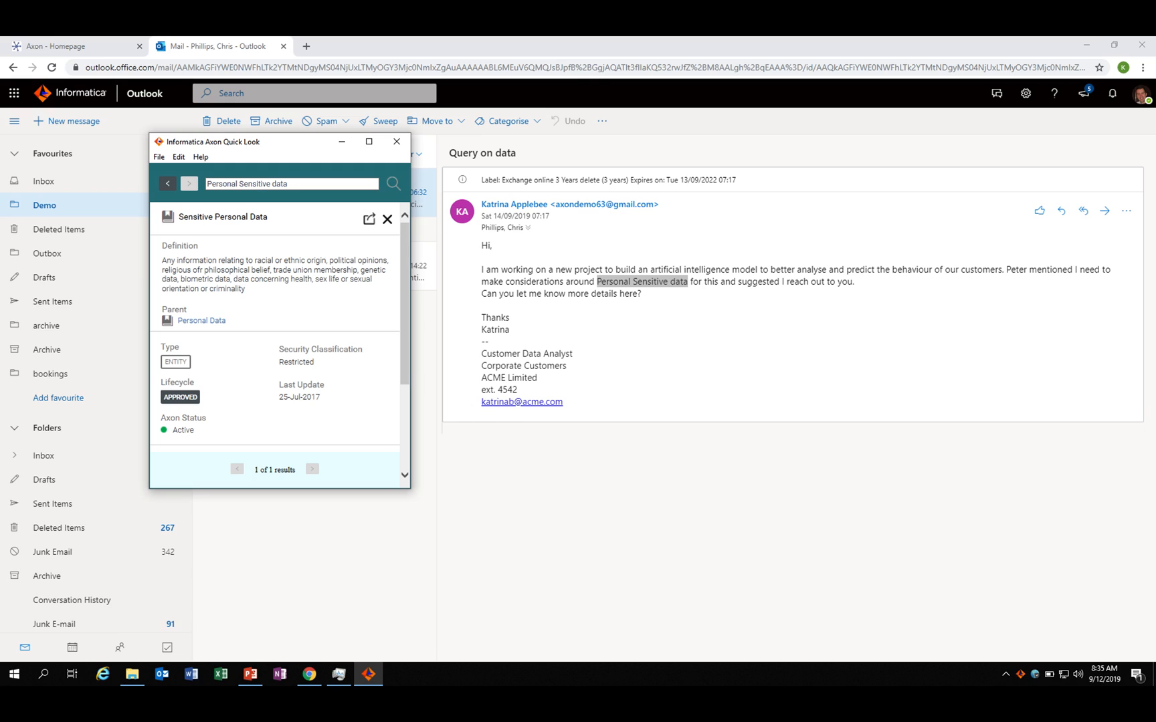
scroll("down", 3)
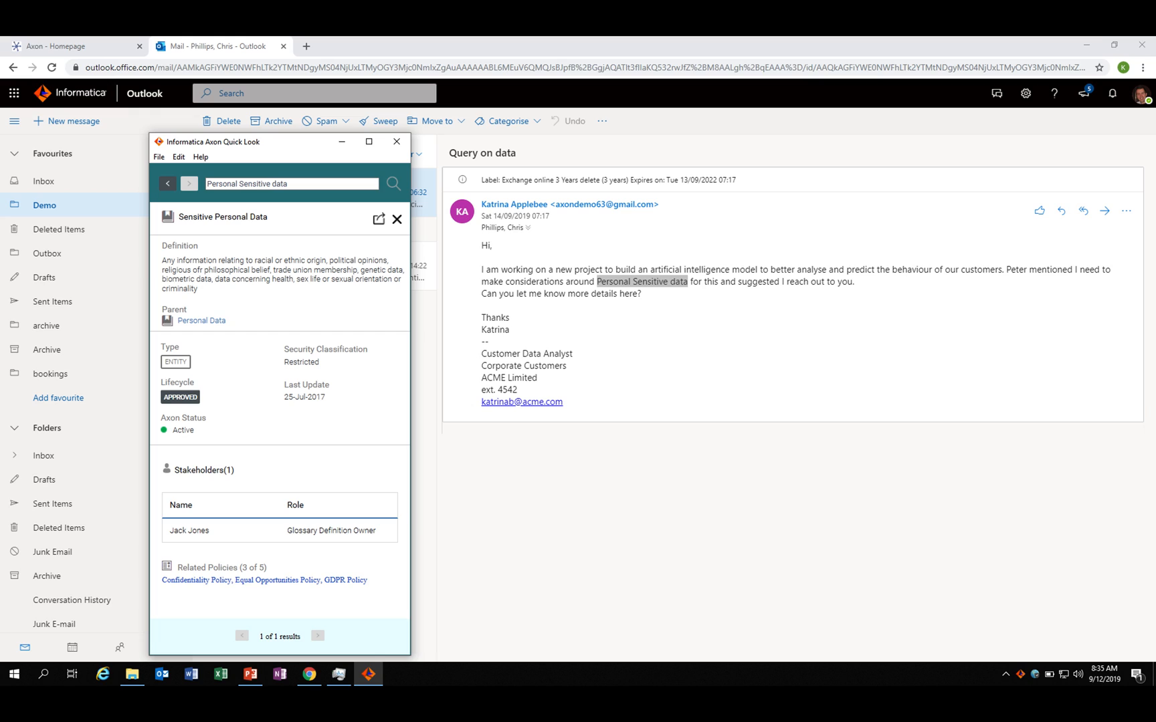
mouse_move(378, 219)
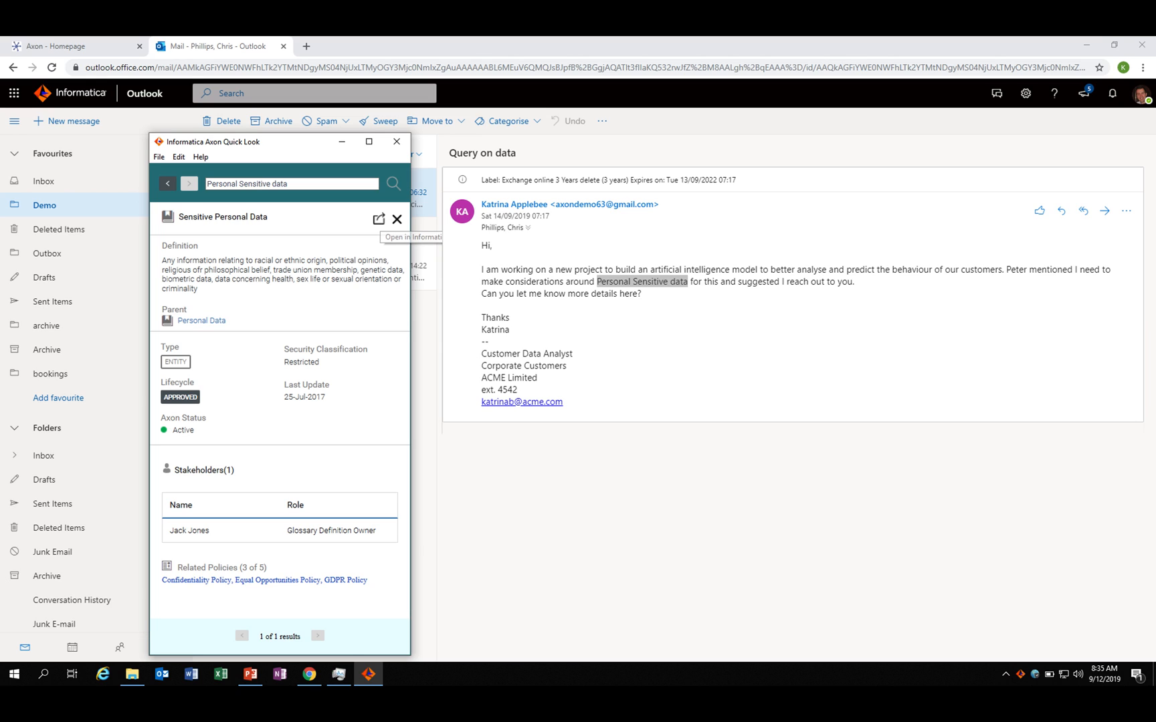
left_click(378, 219)
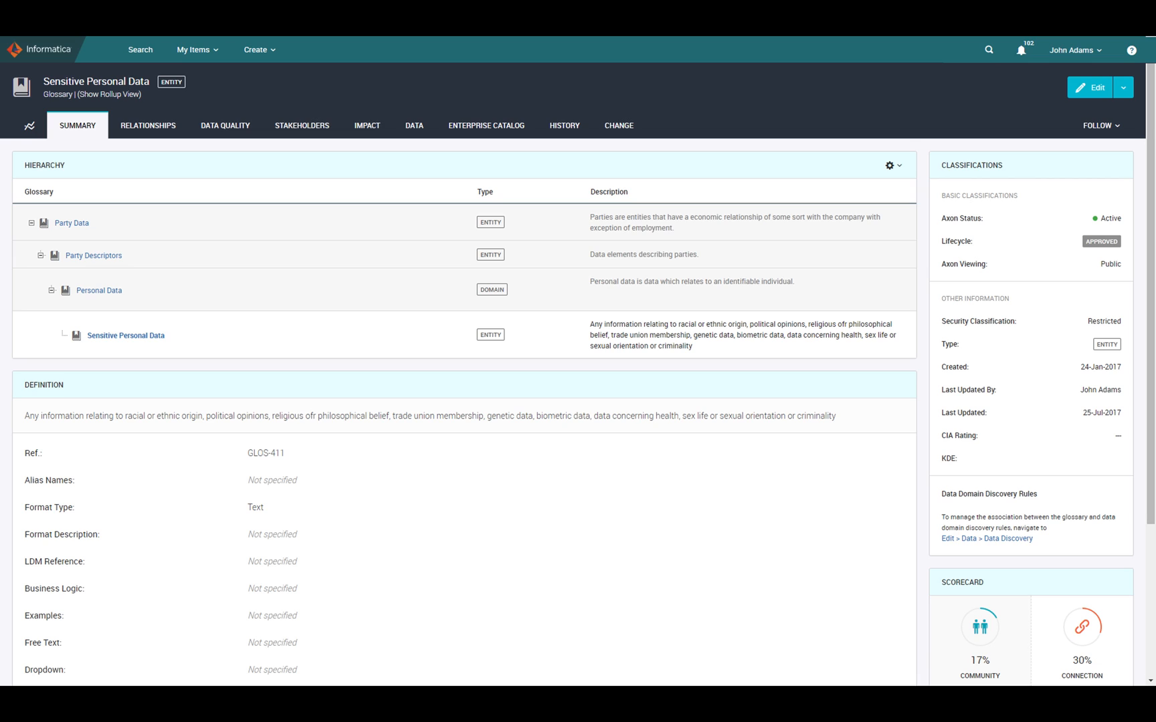